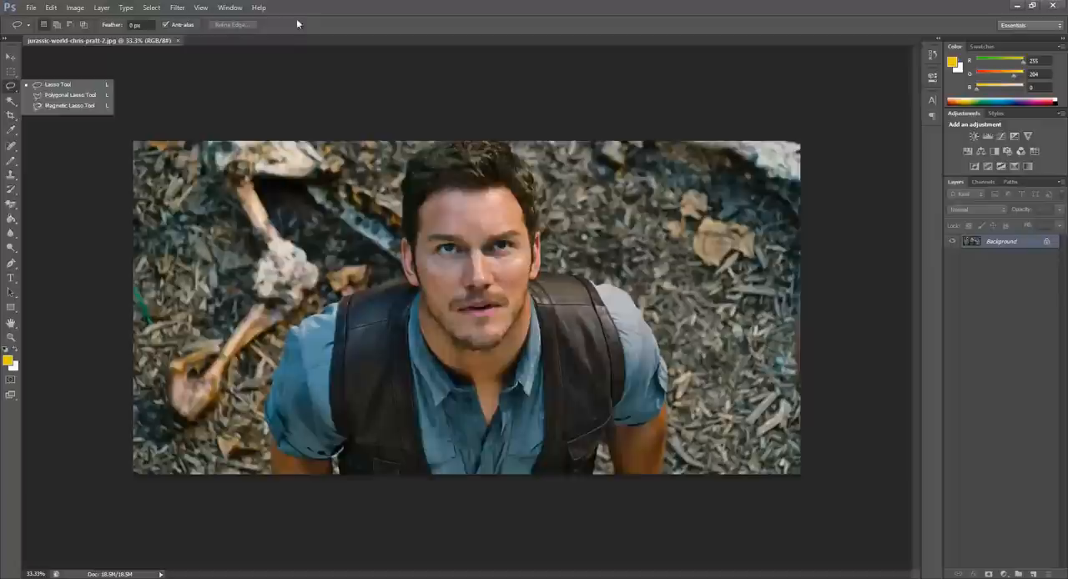
Add Layer 1, convert Background to Layer 0, and stack Layer 0 above Layer 1
{"action": "left_click", "coordinate": [72, 105]}
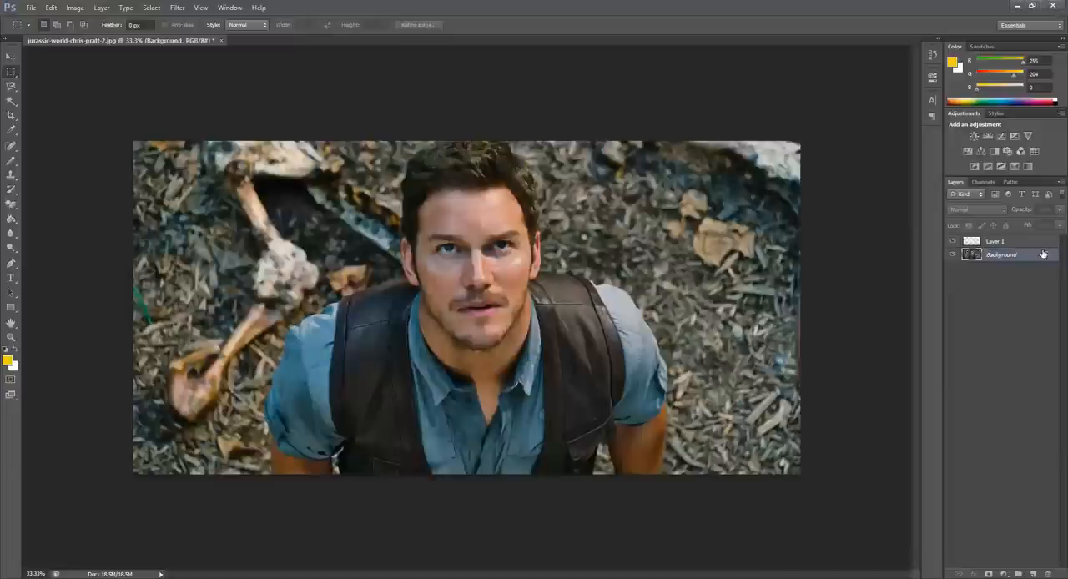
{"action": "double_click", "coordinate": [1008, 254]}
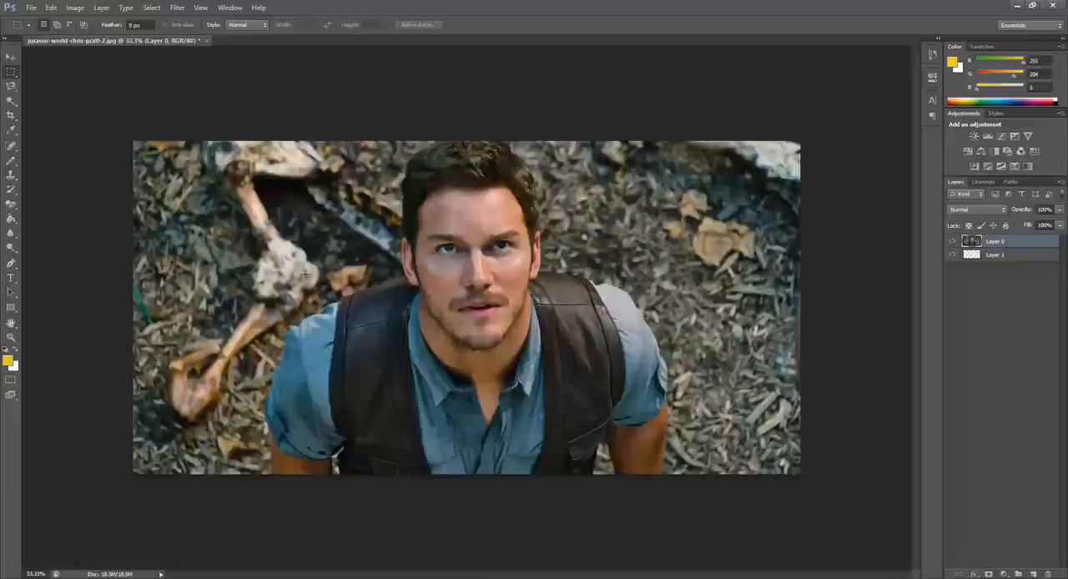
{"action": "left_click_drag", "start_coordinate": [186, 225], "coordinate": [273, 284]}
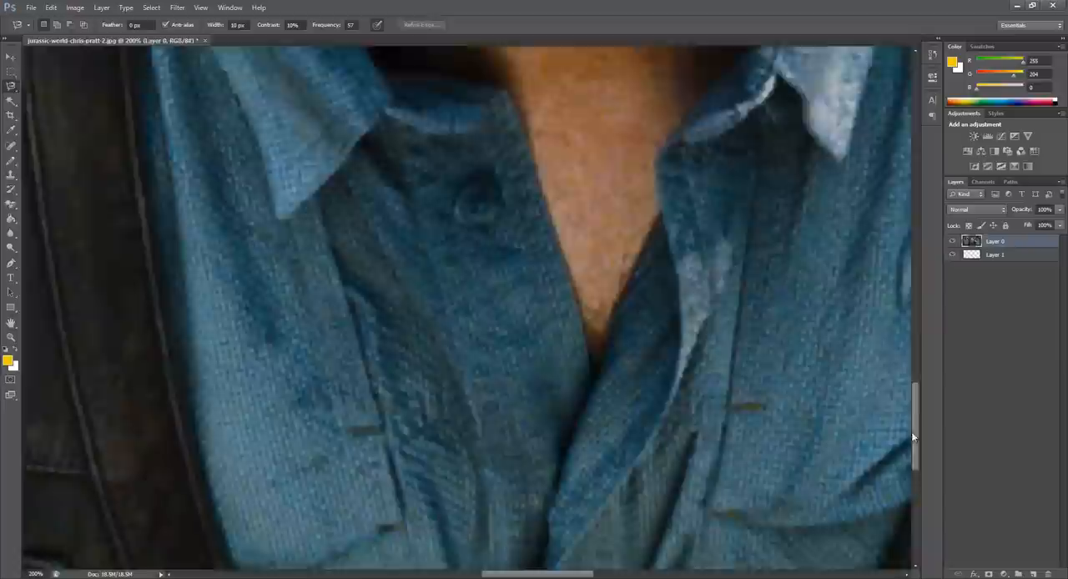
Zoom in on the arm-vest gap and switch to the erasing tool
{"action": "scroll", "scroll_direction": "down", "scroll_amount": 3}
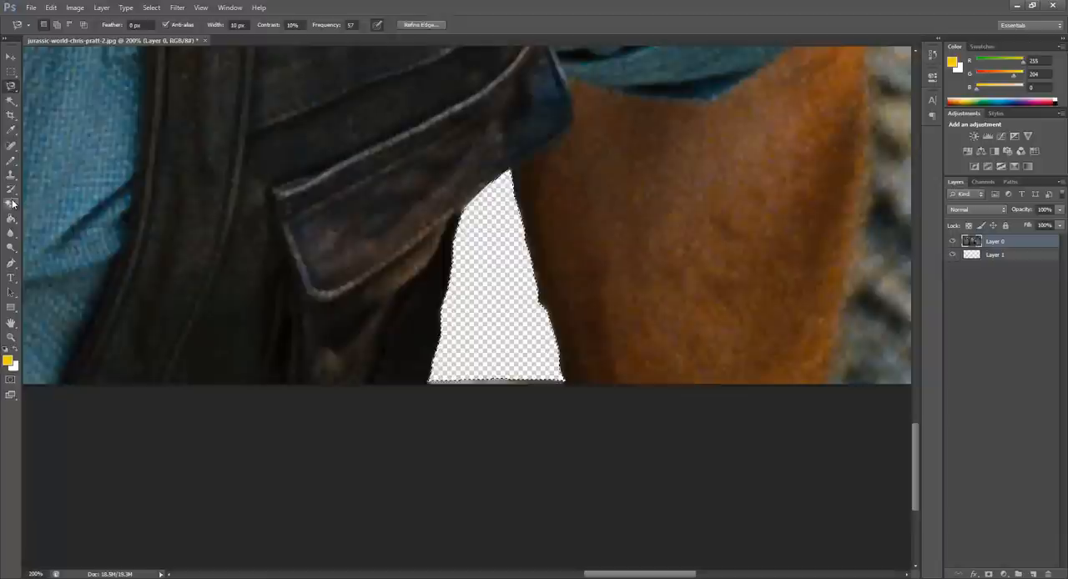
{"action": "left_click", "coordinate": [11, 203]}
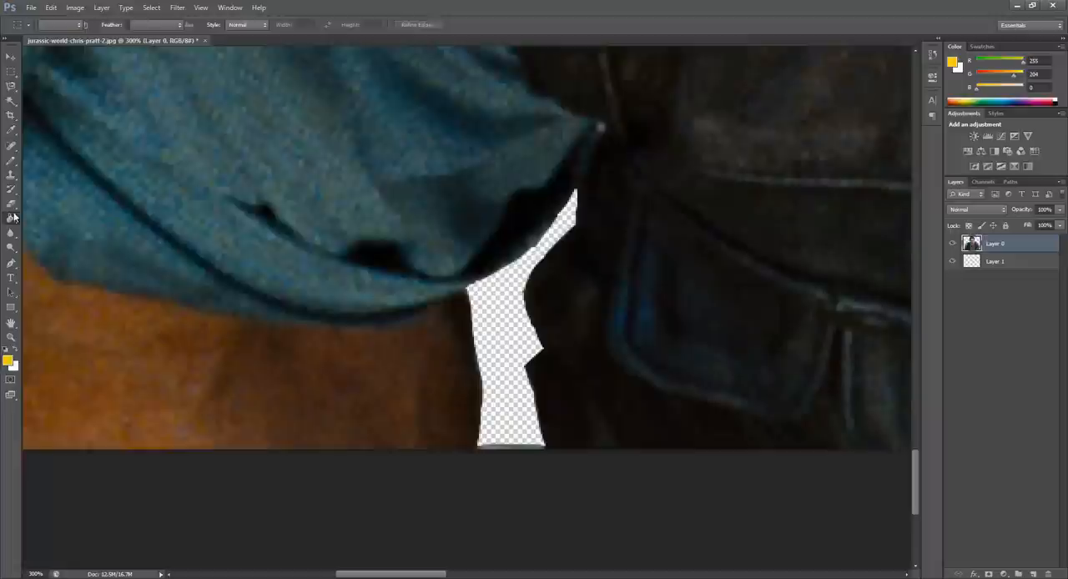
Select a tool to cut the sleeve-vest gap from Layer 0
{"action": "left_click", "coordinate": [11, 219]}
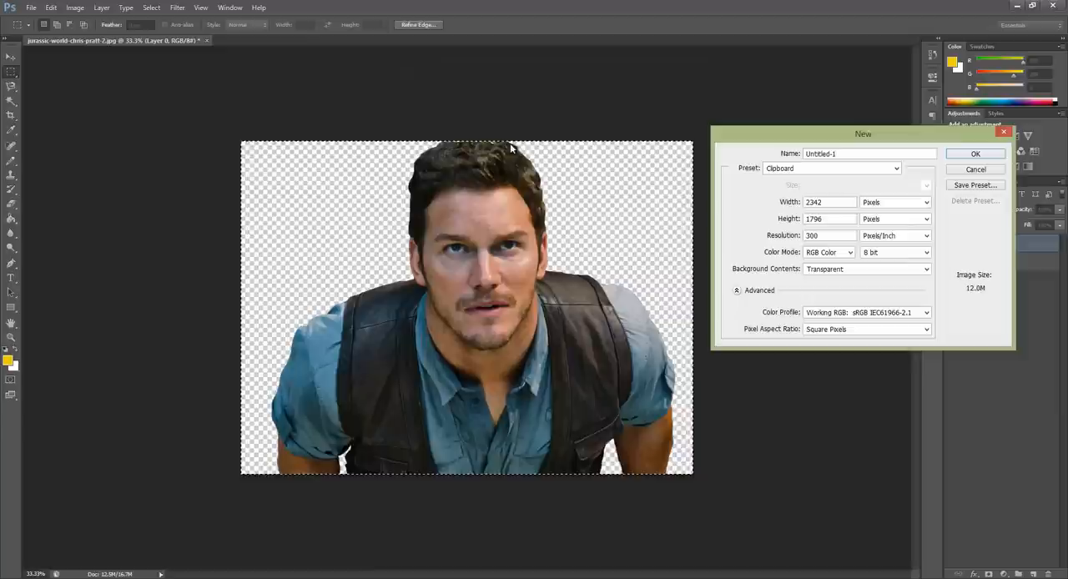
Set the new document width to 1920 pixels and confirm
{"action": "type", "text": "1920"}
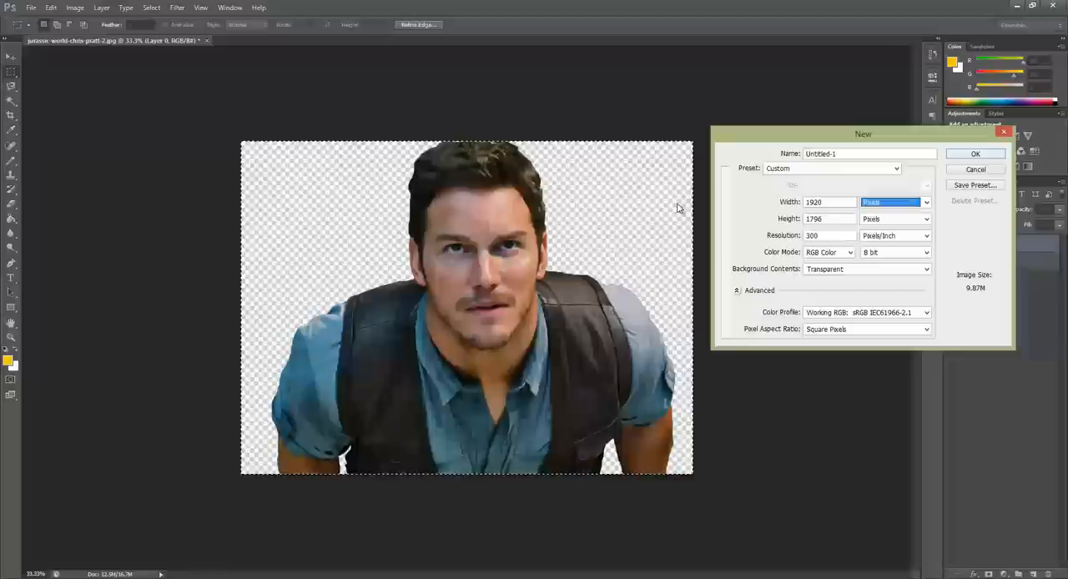
{"action": "left_click", "coordinate": [976, 153]}
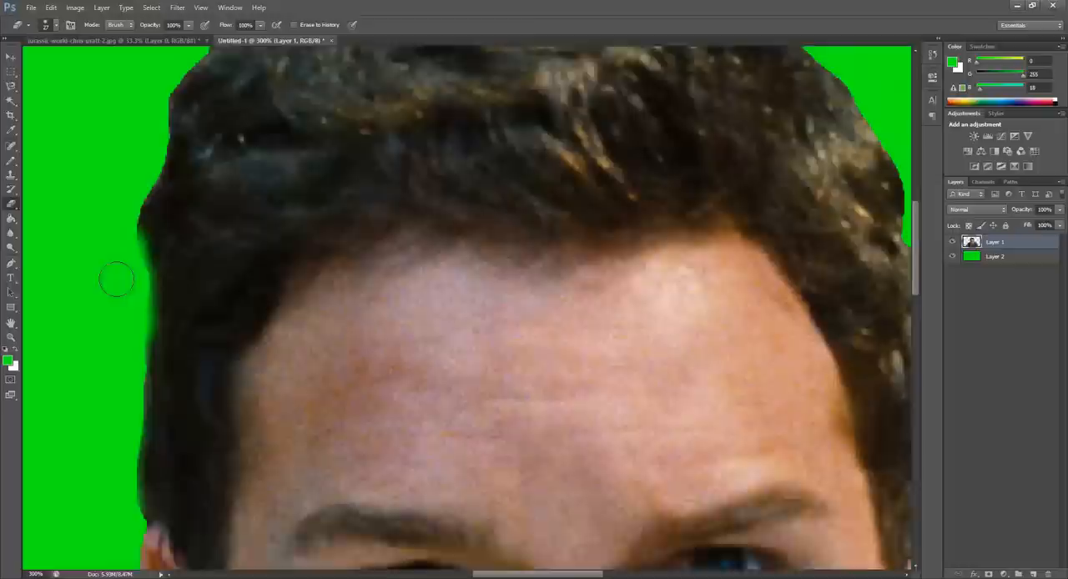
Open the top menu while refining the soft-erased hair edges
{"action": "left_click", "coordinate": [32, 7]}
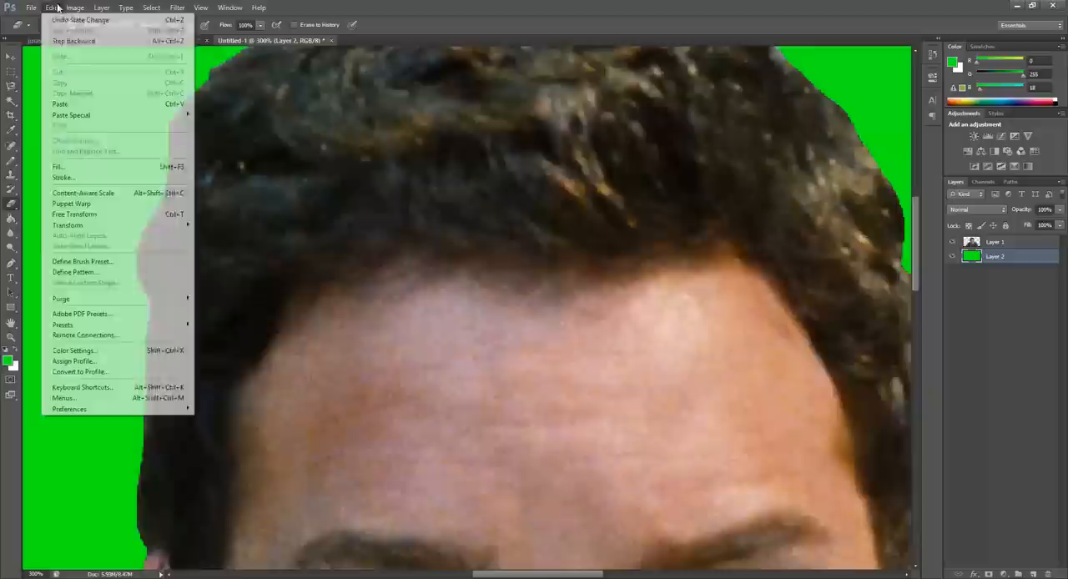